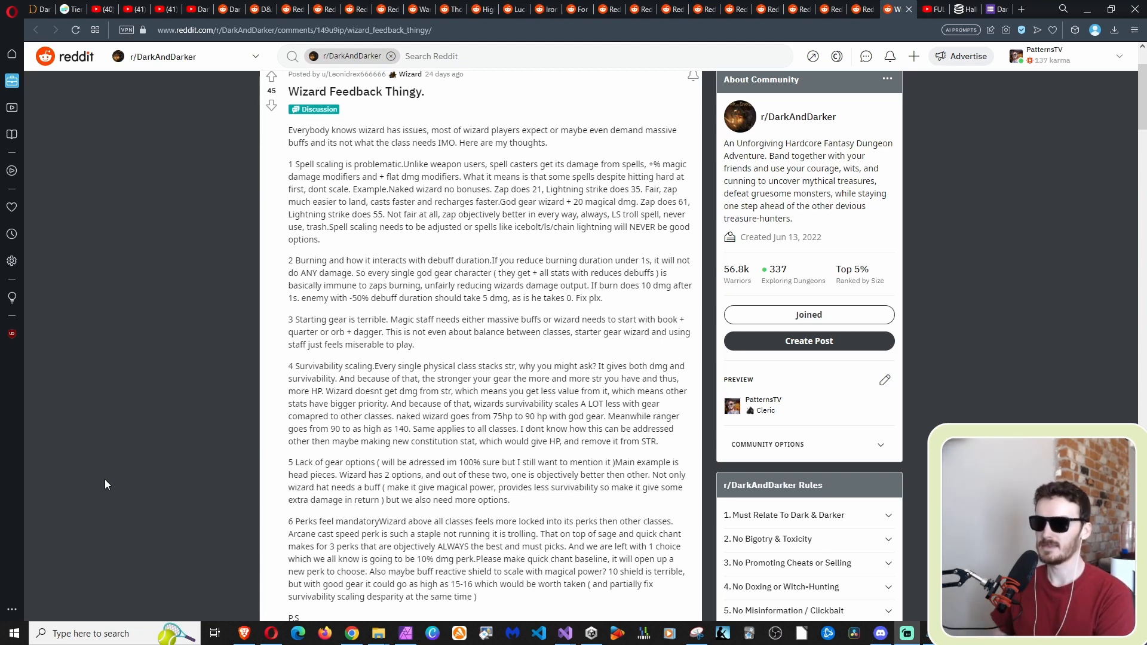
mouse_move(104, 482)
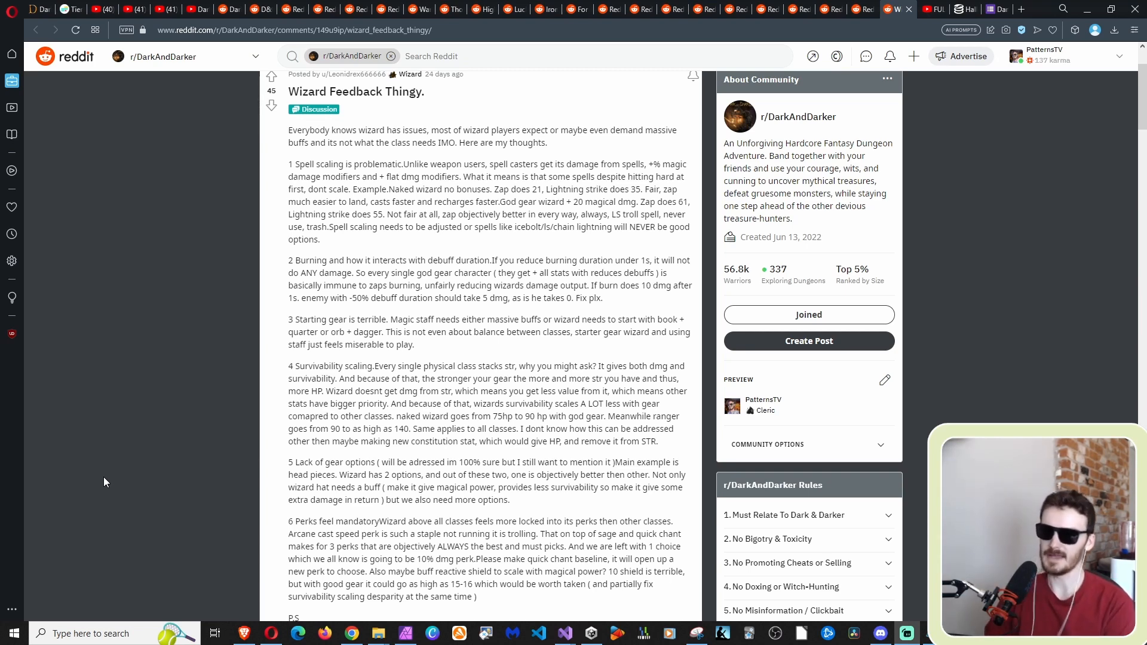
mouse_move(101, 479)
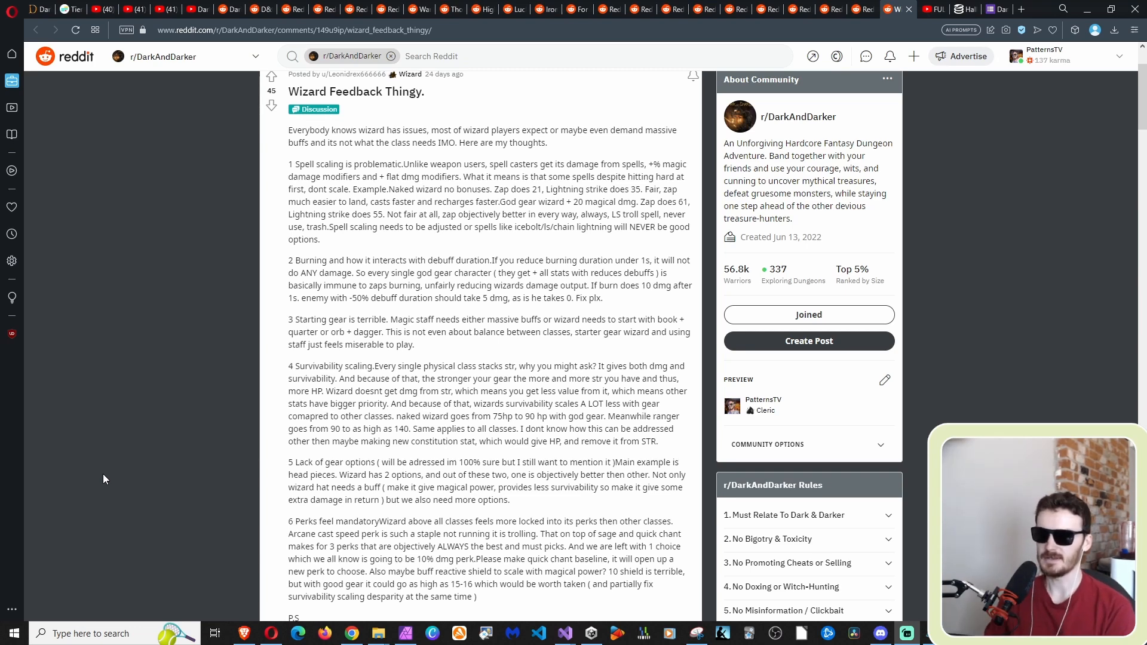
mouse_move(101, 459)
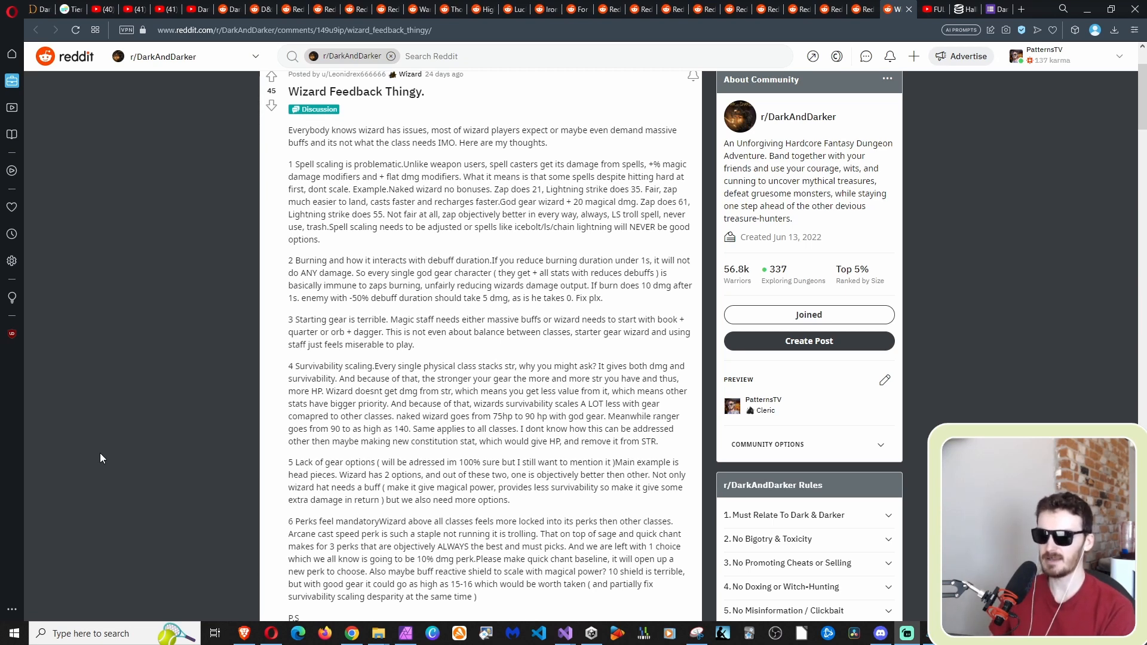
scroll(down, 3)
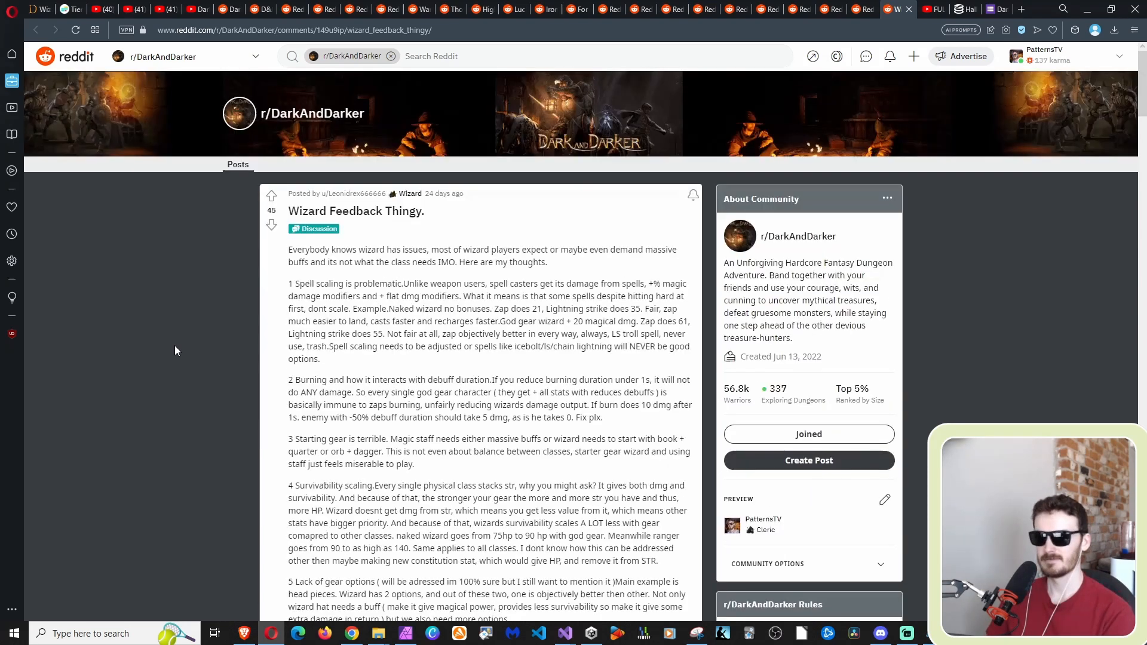
scroll(down, 3)
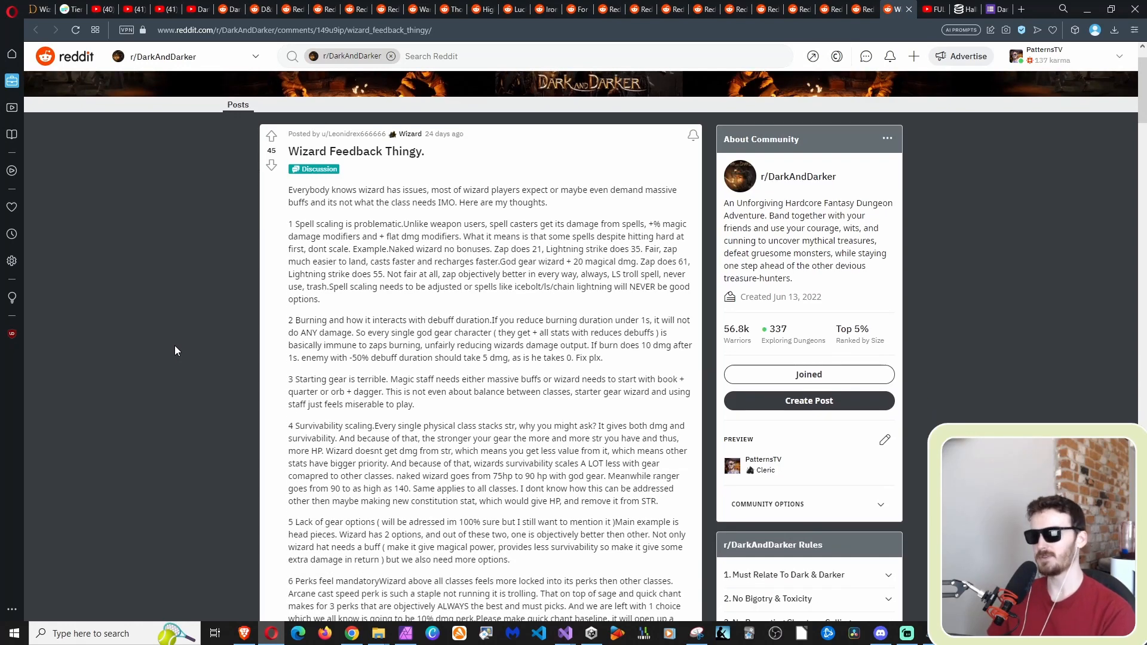